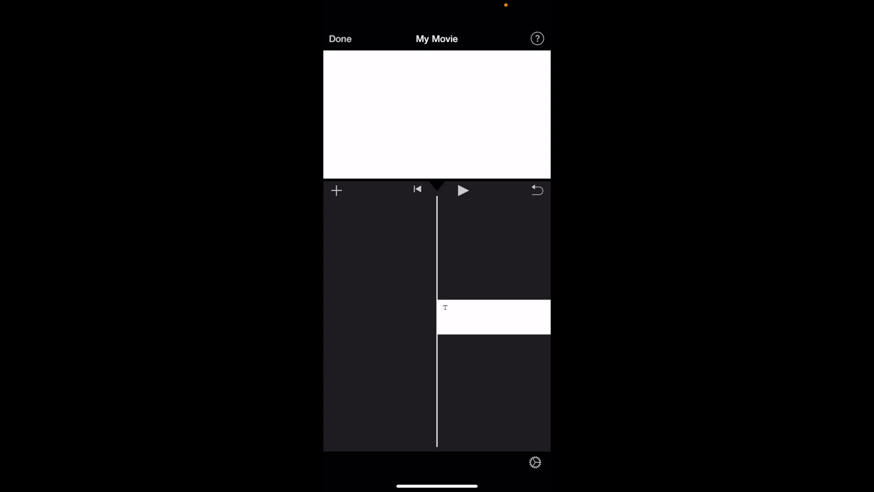
Step: Play the project to preview the blue 'TITLE TEXT HERE' title on white
left_click(464, 190)
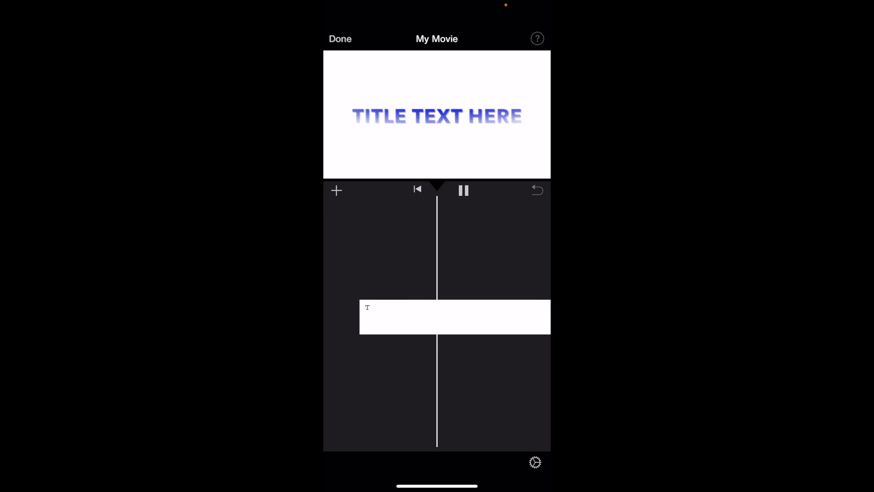
Step: Stop playback and select the title clip to show its inspector
left_click(463, 190)
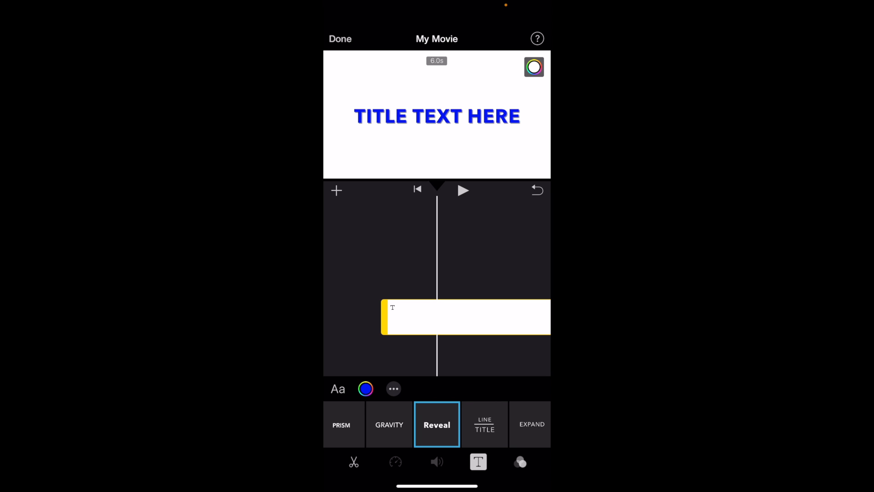
Step: Show the title's Options panel with text shadow and uppercase settings
left_click(337, 389)
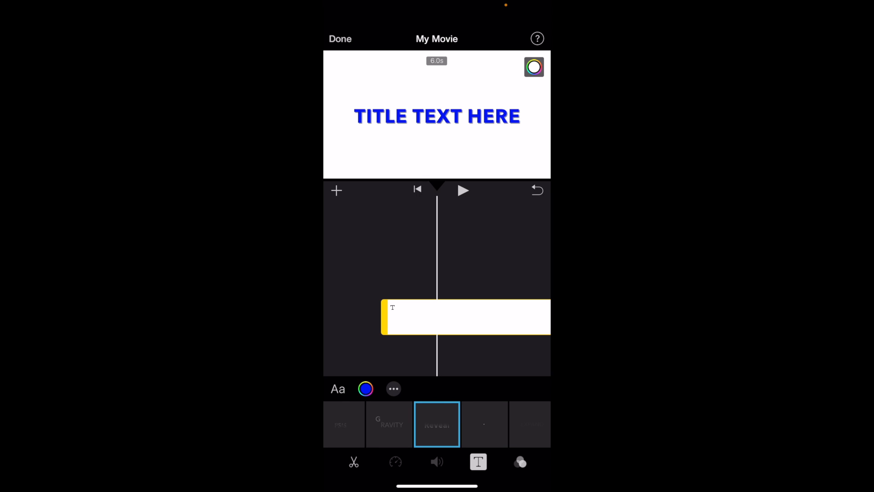
left_click(393, 389)
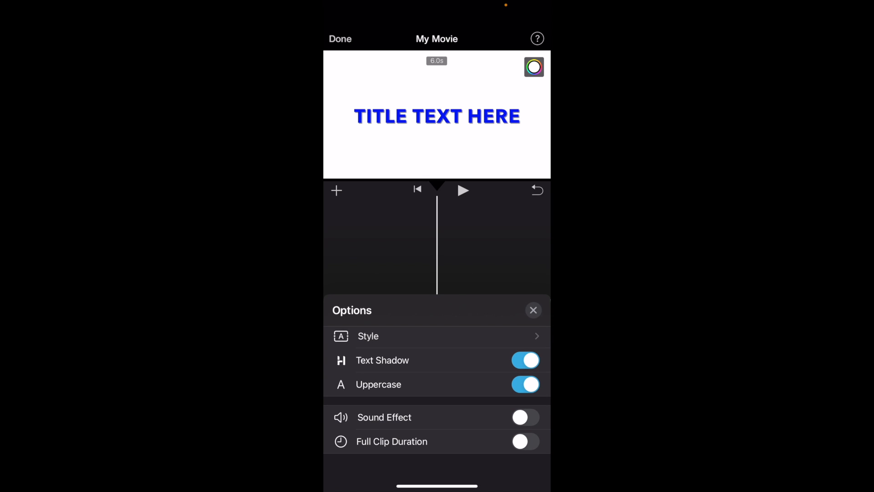
Step: Turn Uppercase off so the title reads 'Title Text Here' and close Options
left_click(524, 385)
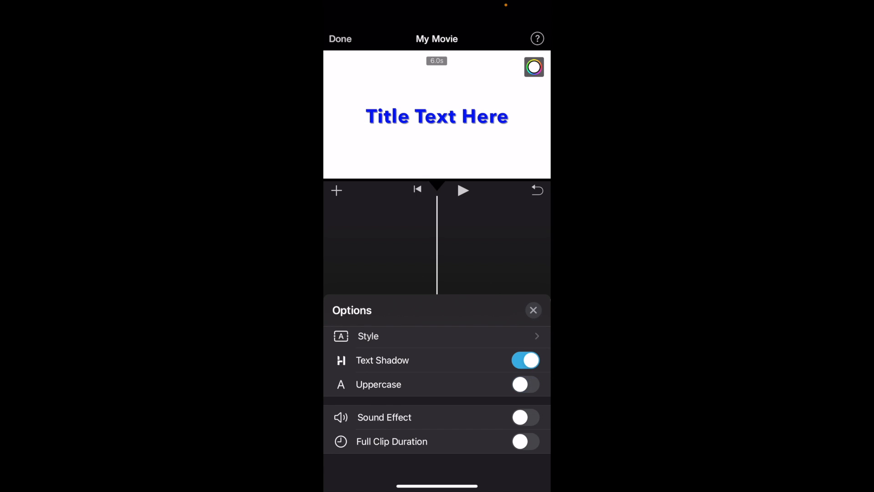
left_click(532, 309)
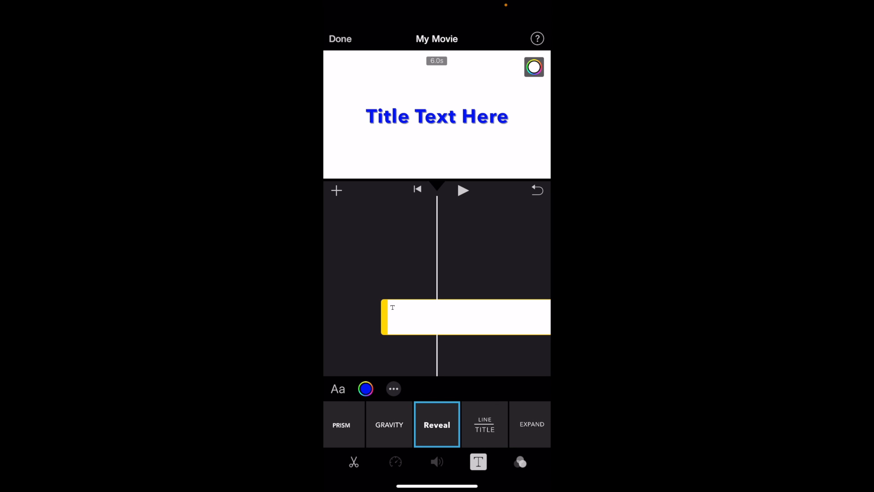
Step: Edit the title text to read 'lowercase', keeping blue on white
left_click(437, 115)
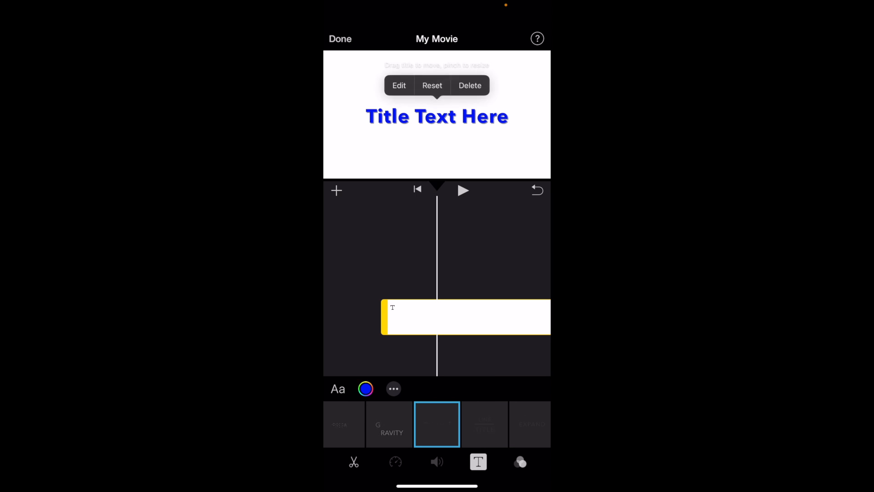
left_click(399, 85)
type("lowerc")
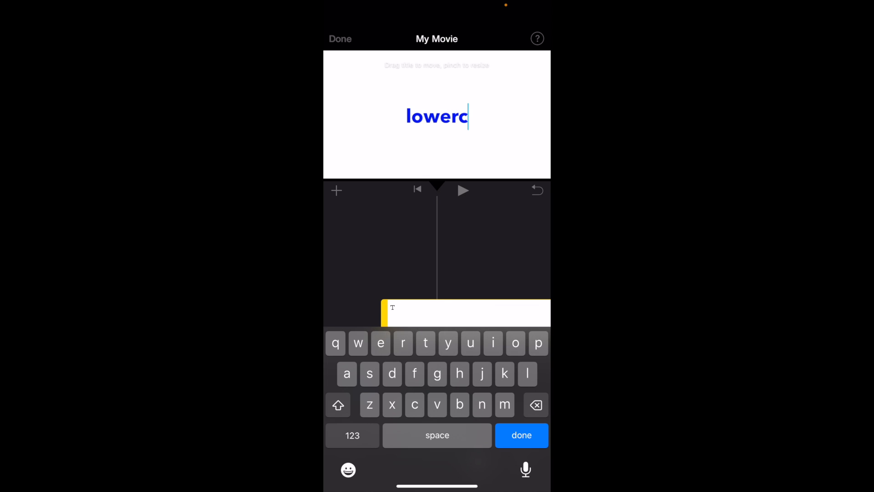
left_click(520, 435)
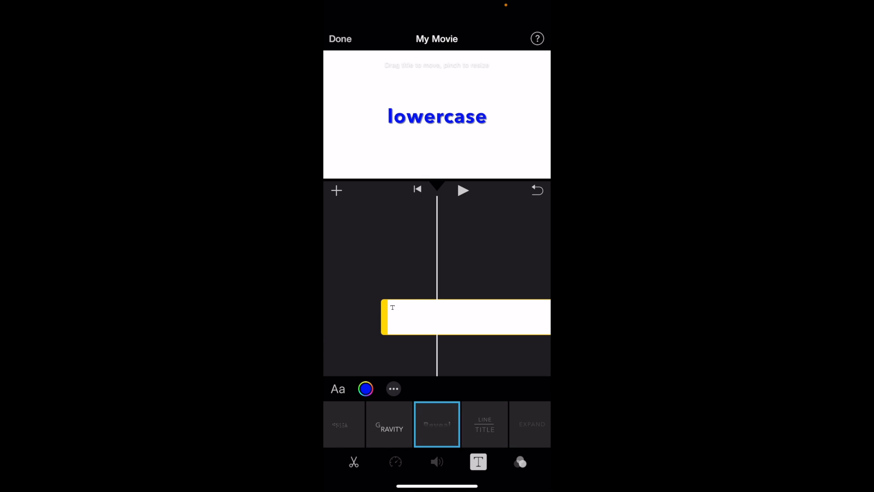